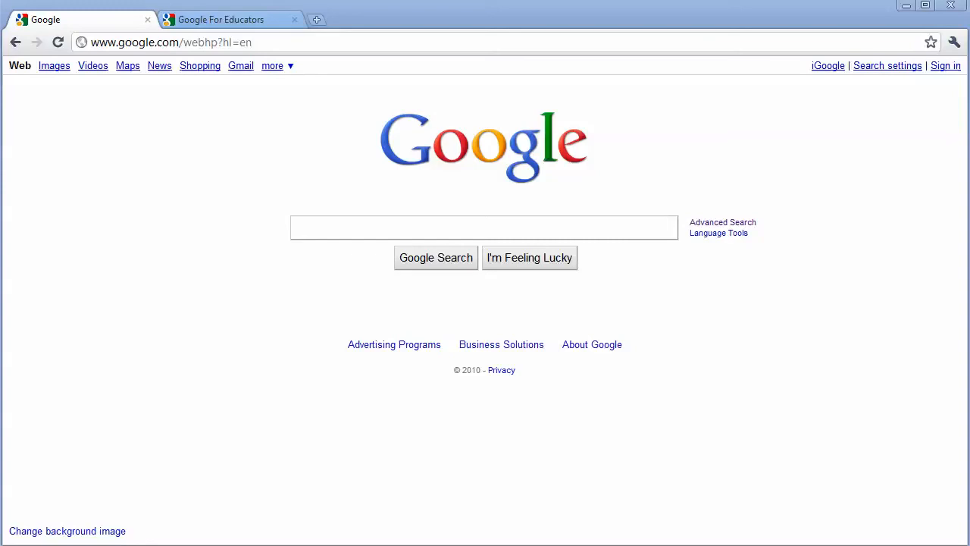
mouse_move(839, 516)
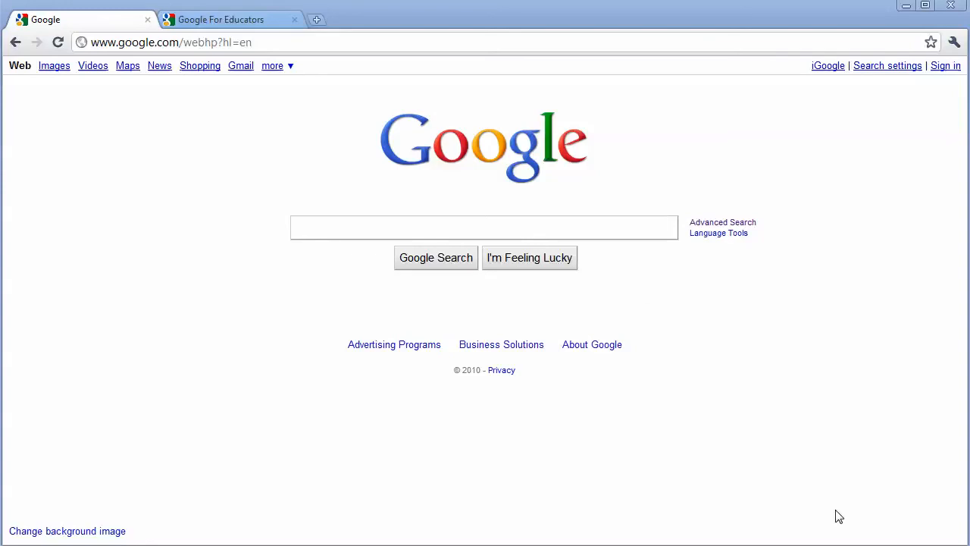
Step: Enter a quoted phrase query "exact phrase" in the Google search box
click(485, 228)
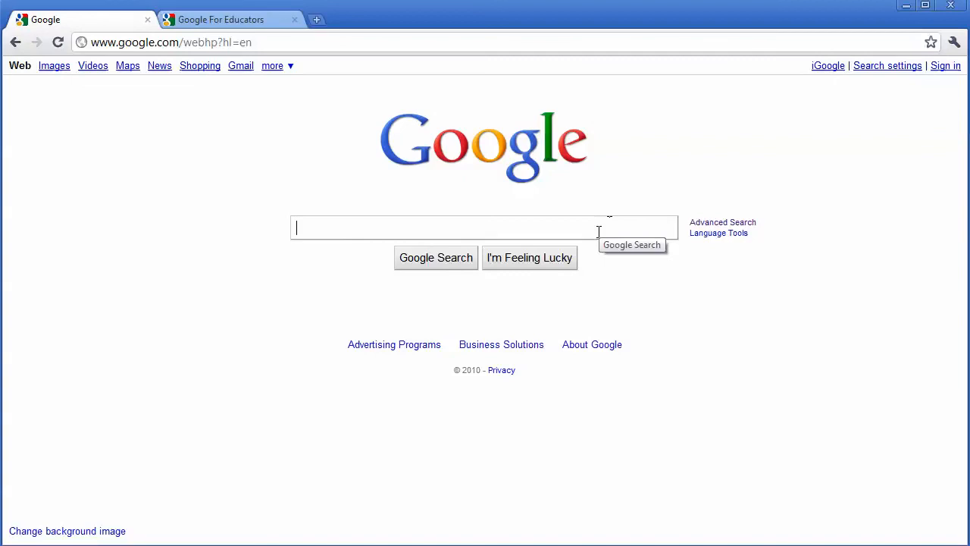
text(")
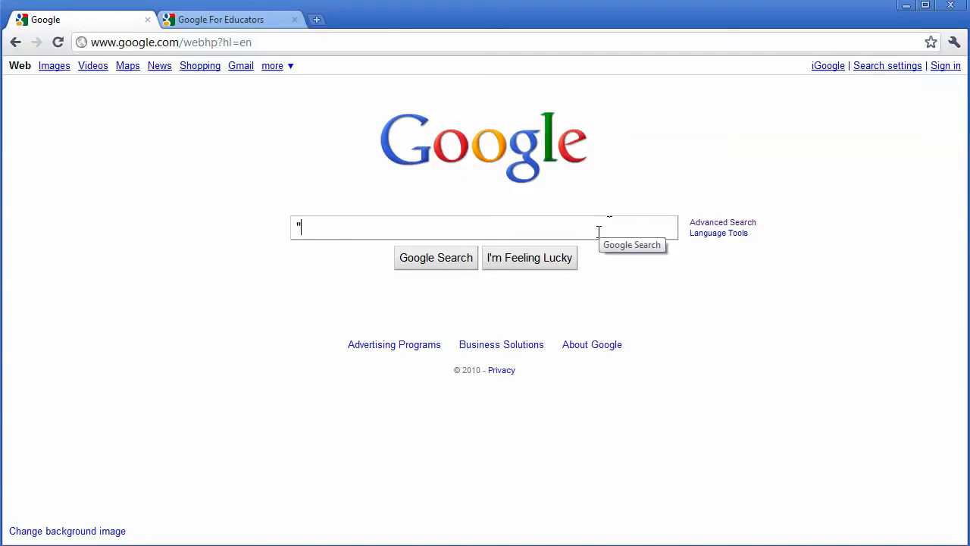
text(e)
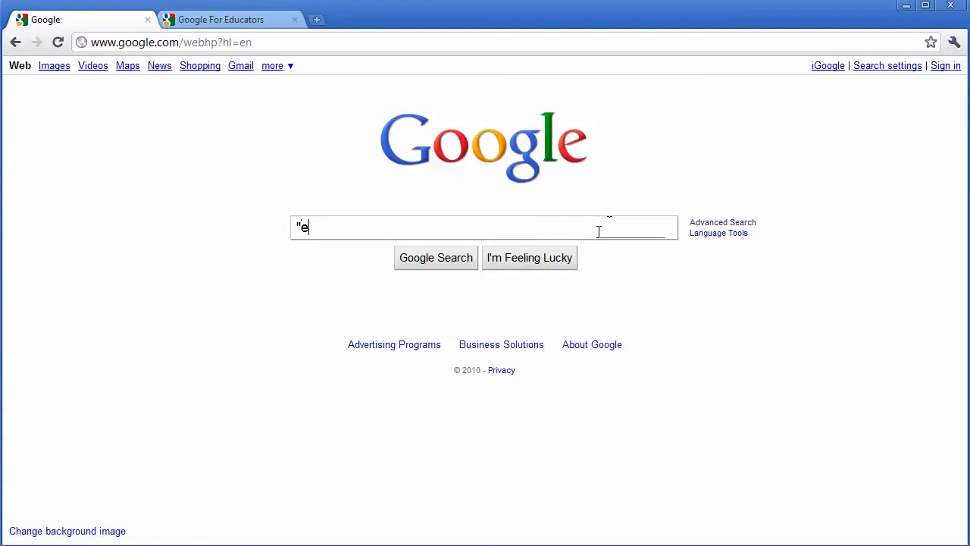
text(xact p)
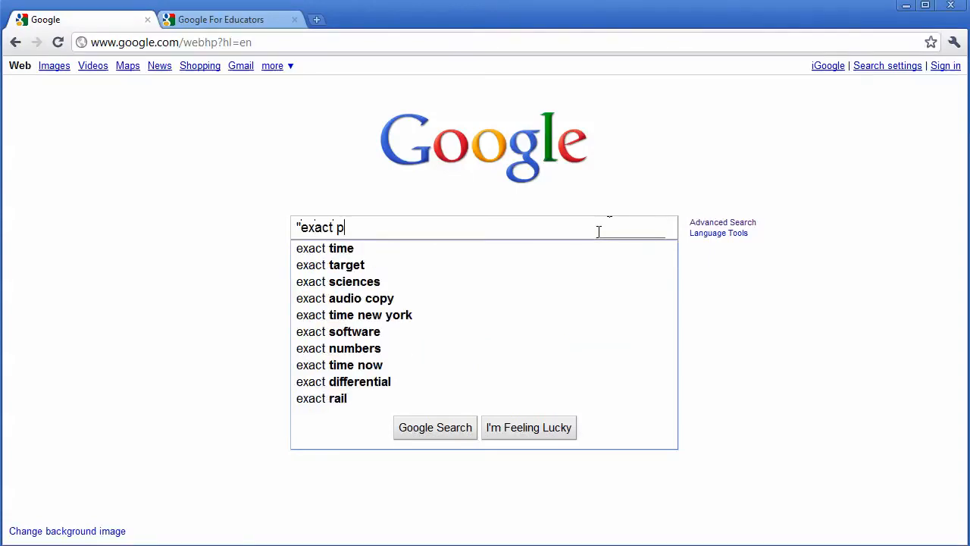
text(hrase")
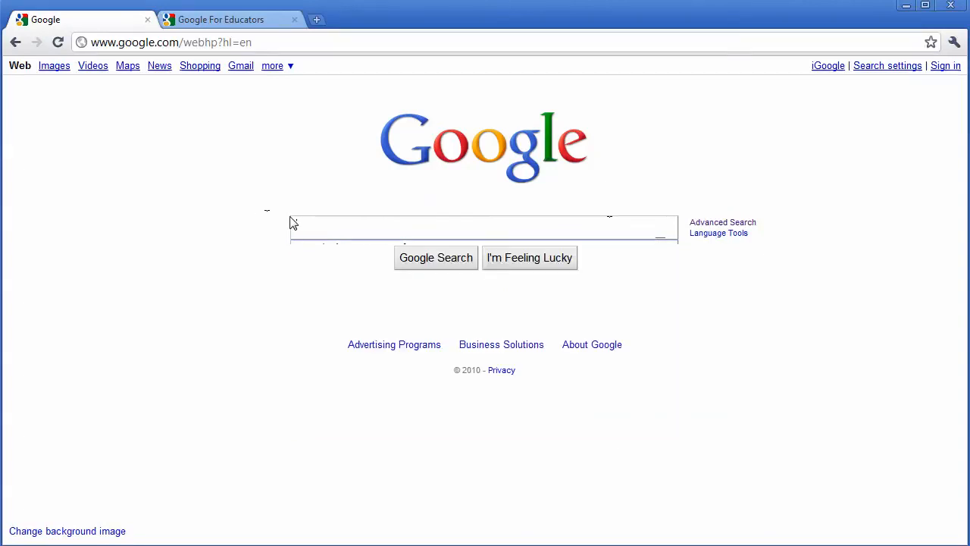
Step: Enter the site-restricted query site:cnn.com to limit results to cnn.com
text(site)
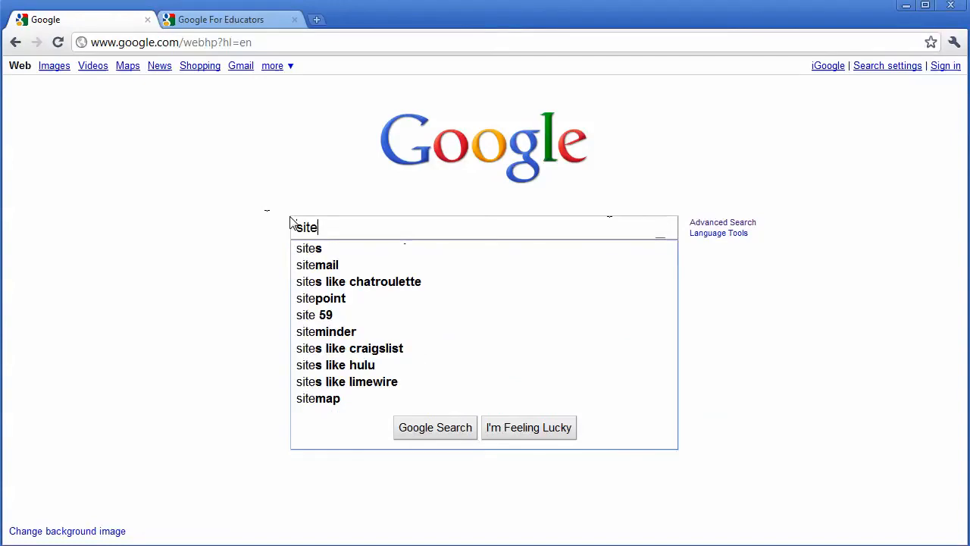
text(:)
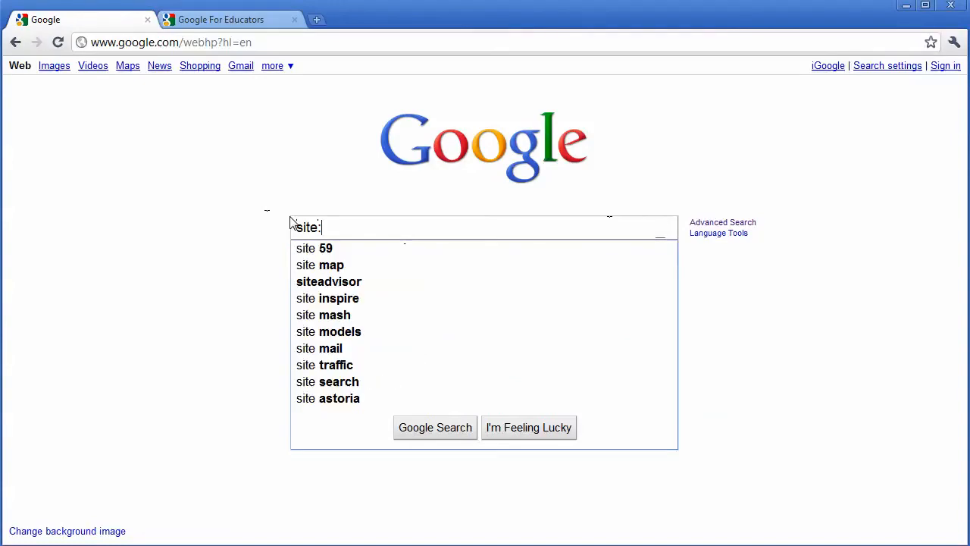
text(cnn.)
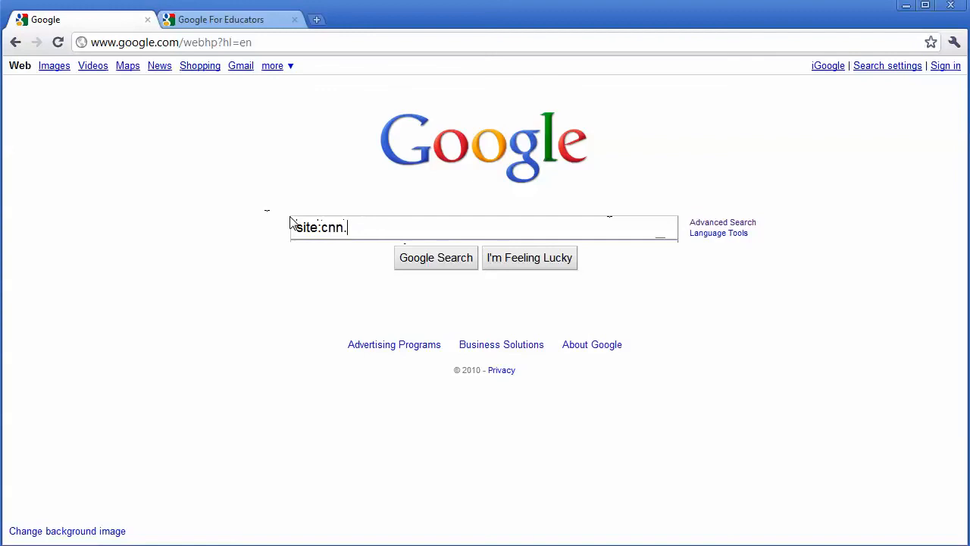
text(com)
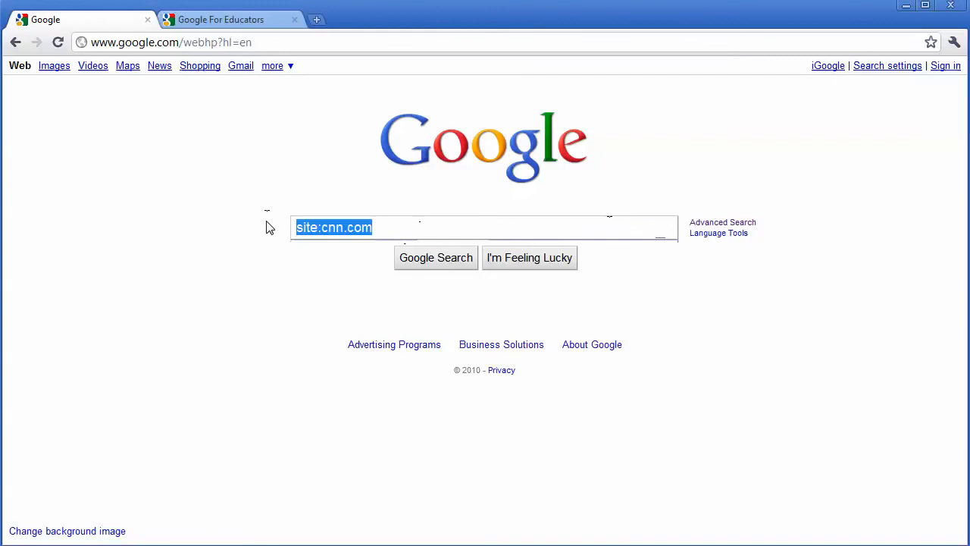
text(~)
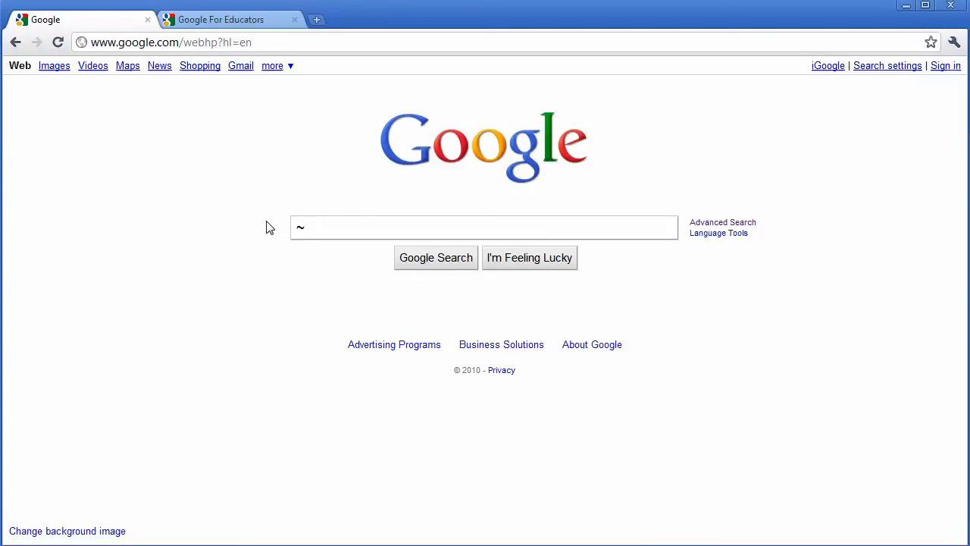
text(ford)
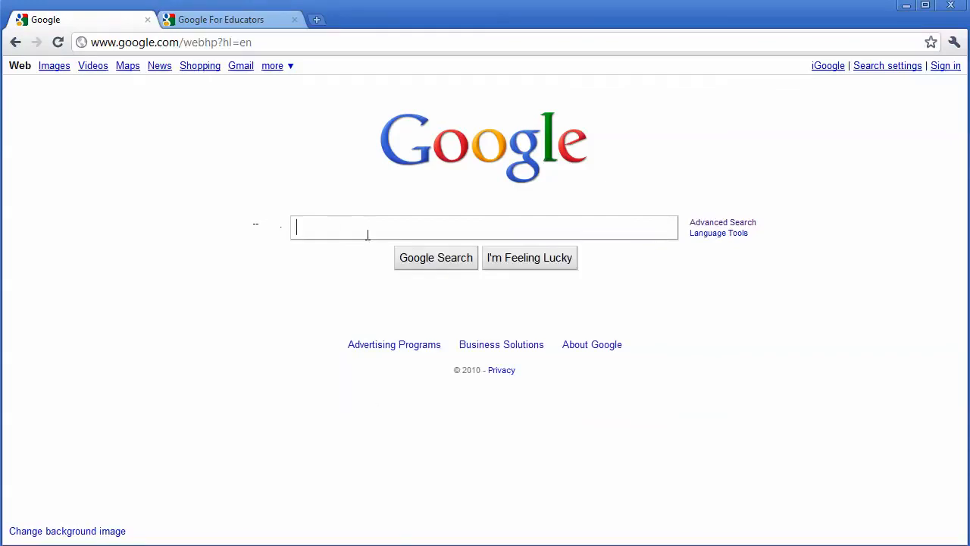
mouse_move(343, 215)
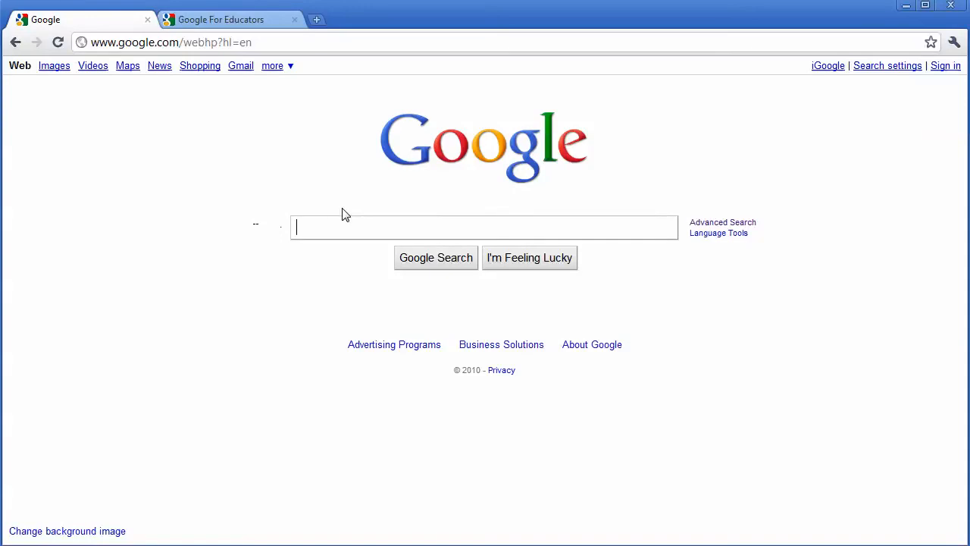
mouse_move(319, 191)
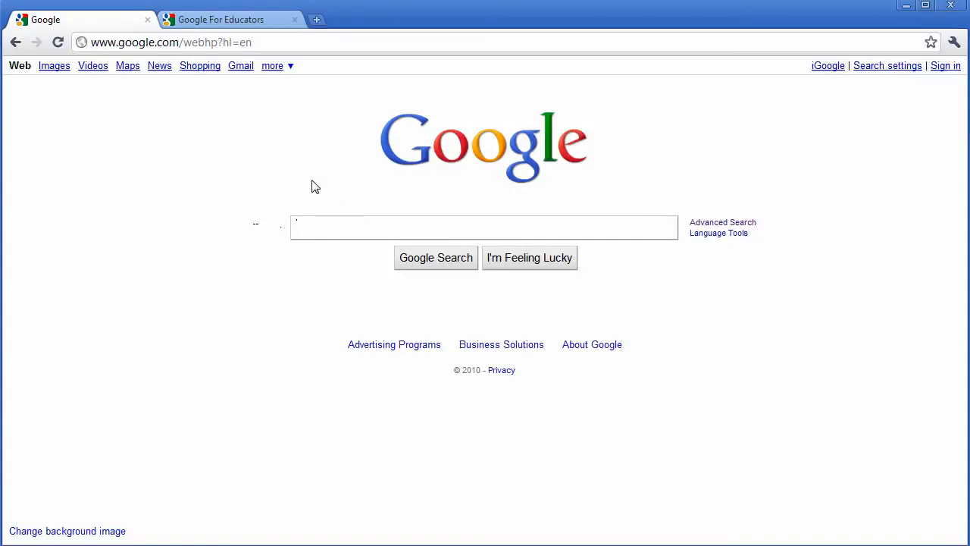
mouse_move(350, 252)
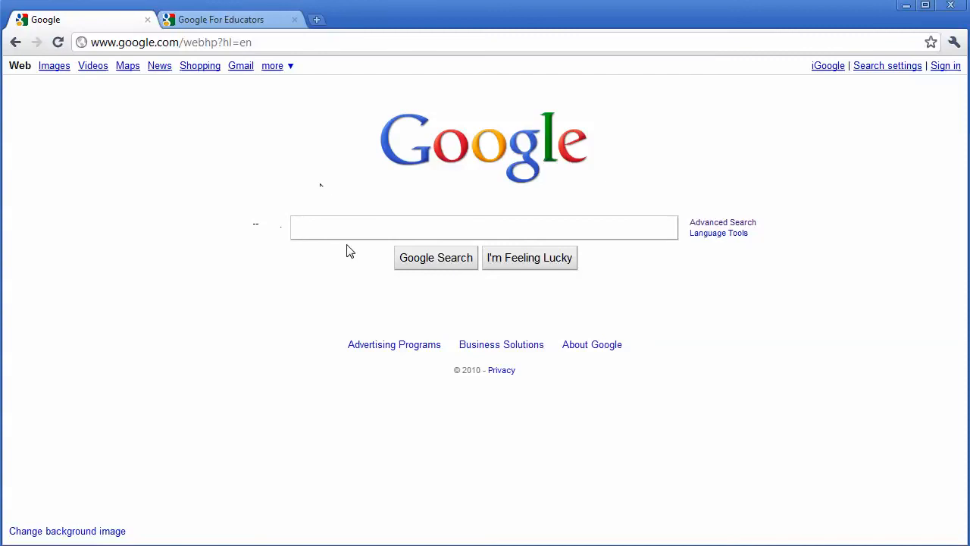
click(485, 227)
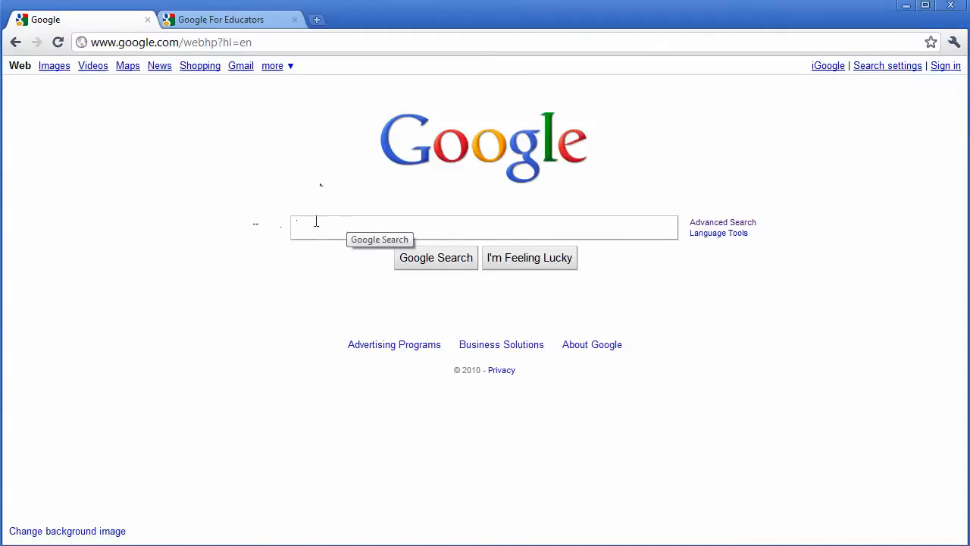
mouse_move(341, 231)
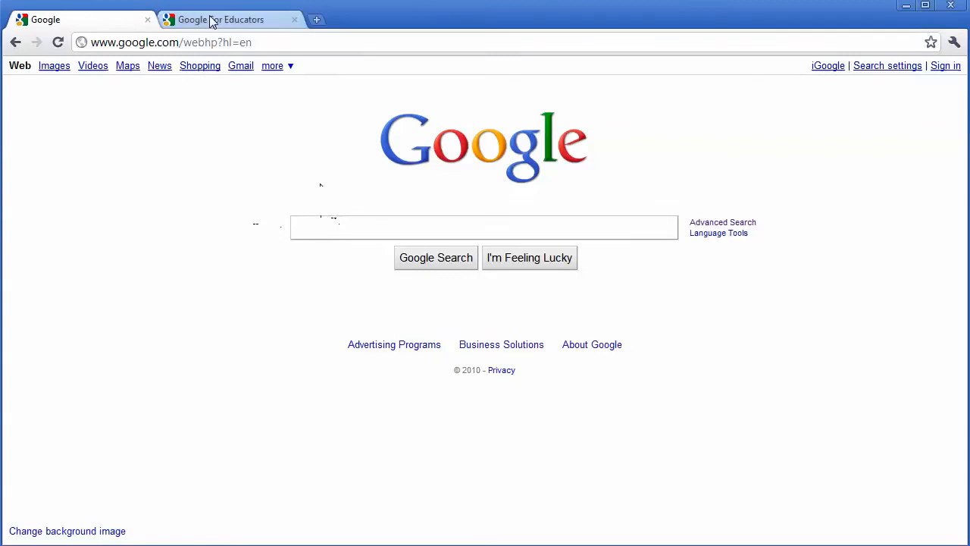
Step: Switch to the Google For Educators tab showing the Classroom posters page
click(220, 18)
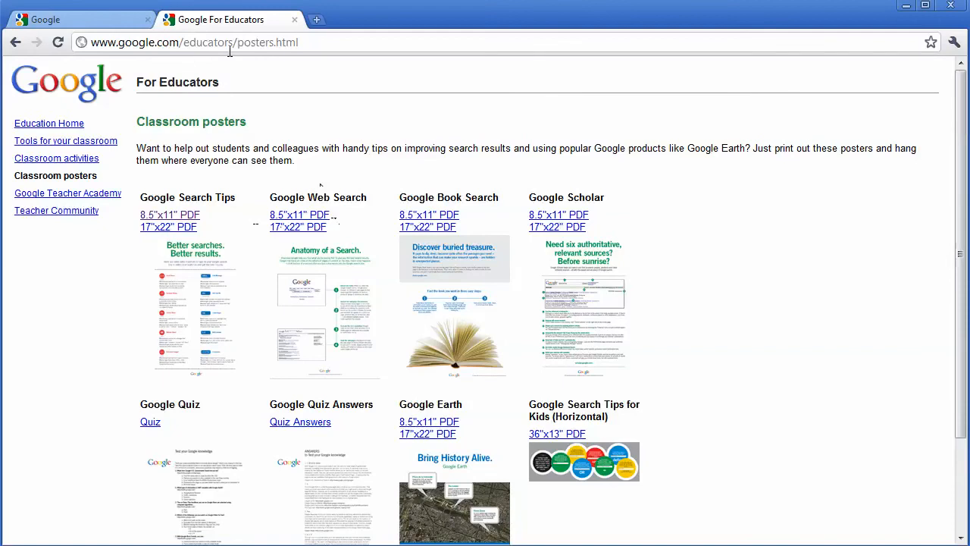
mouse_move(254, 62)
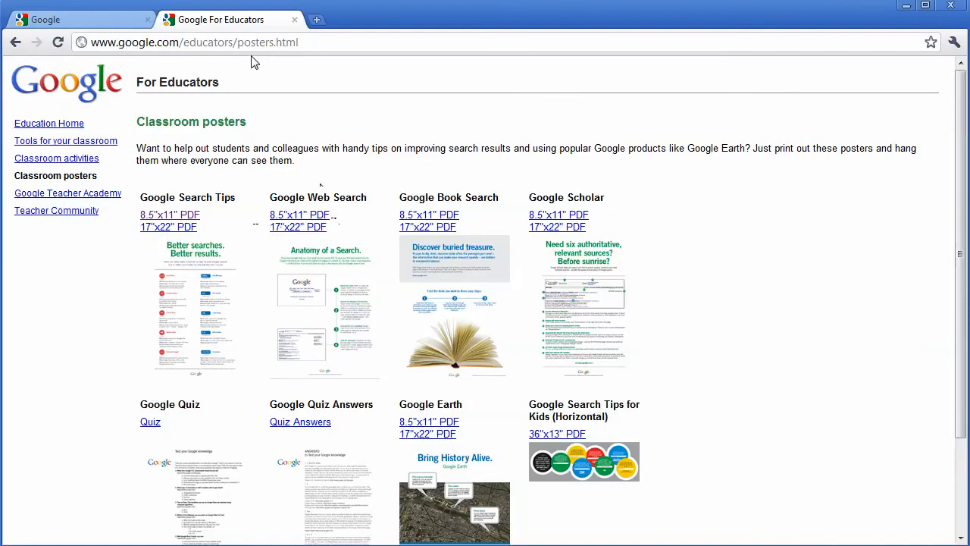
mouse_move(166, 221)
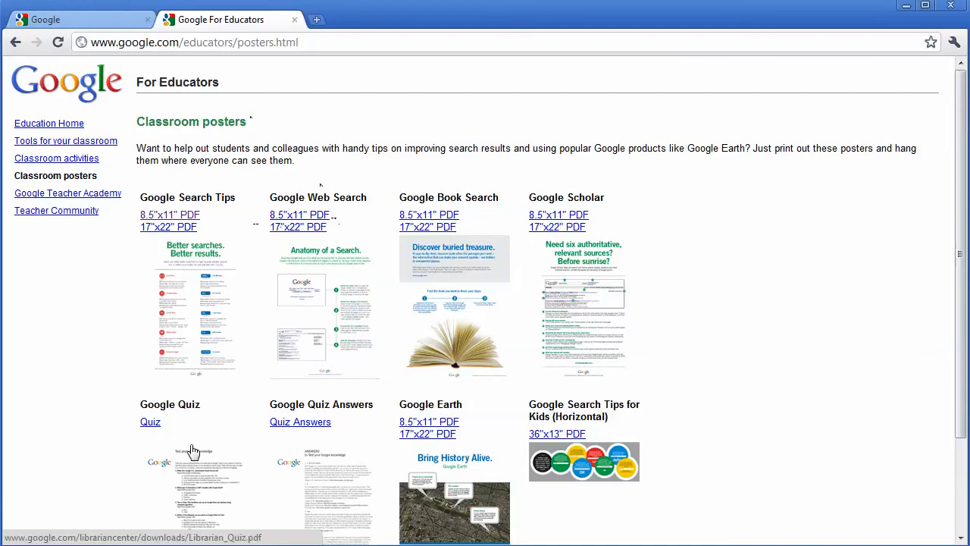
mouse_move(227, 259)
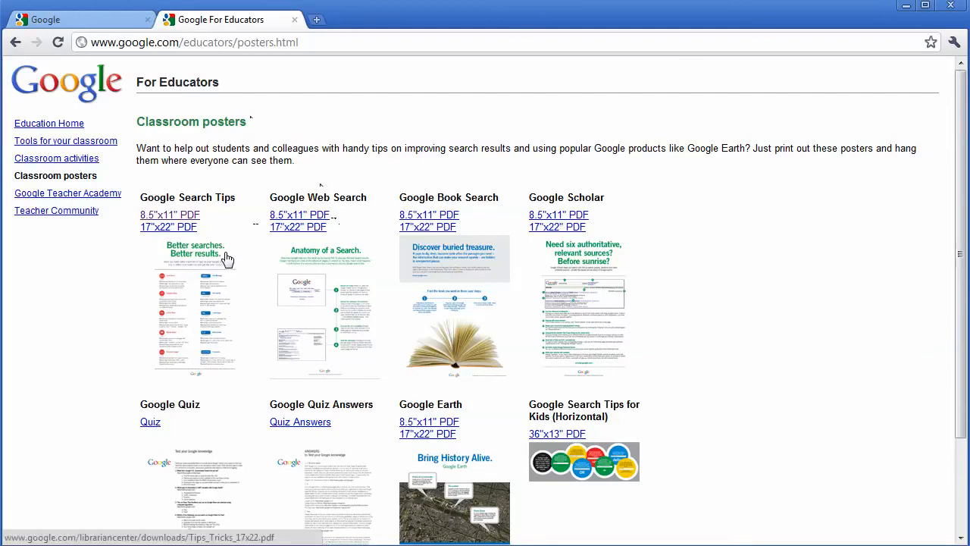
Step: Open the Google Search Tips 8.5"x11" poster PDF and scroll through it
click(170, 215)
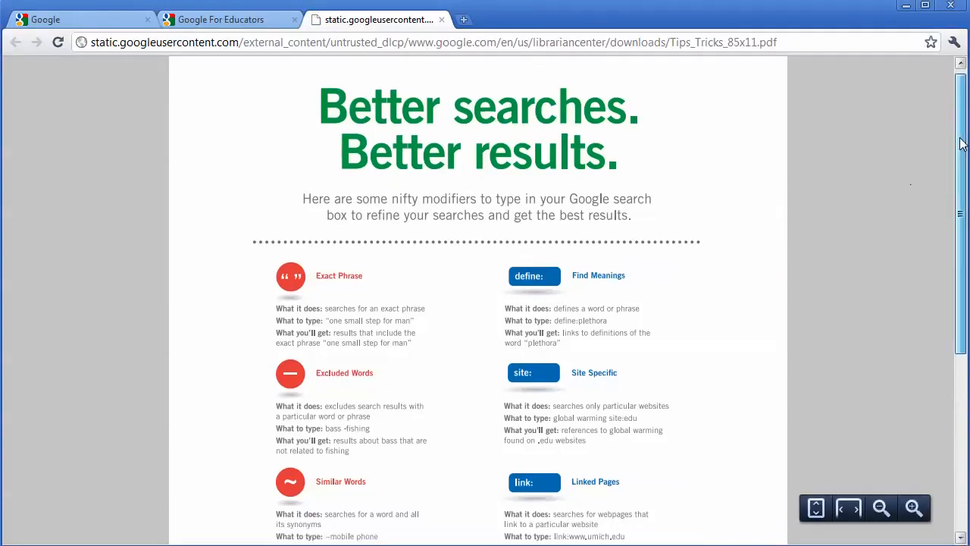
scroll(down, 3)
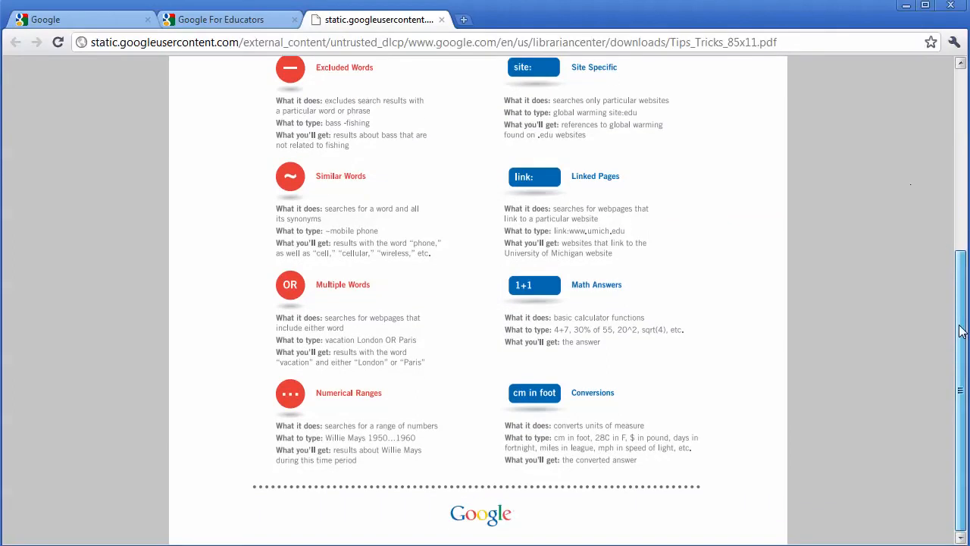
scroll(up, 3)
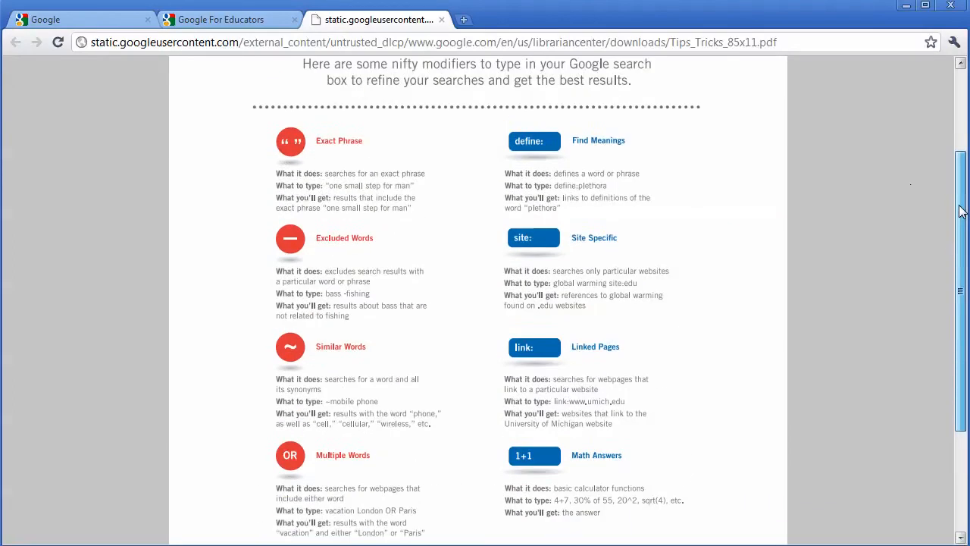
scroll(up, 3)
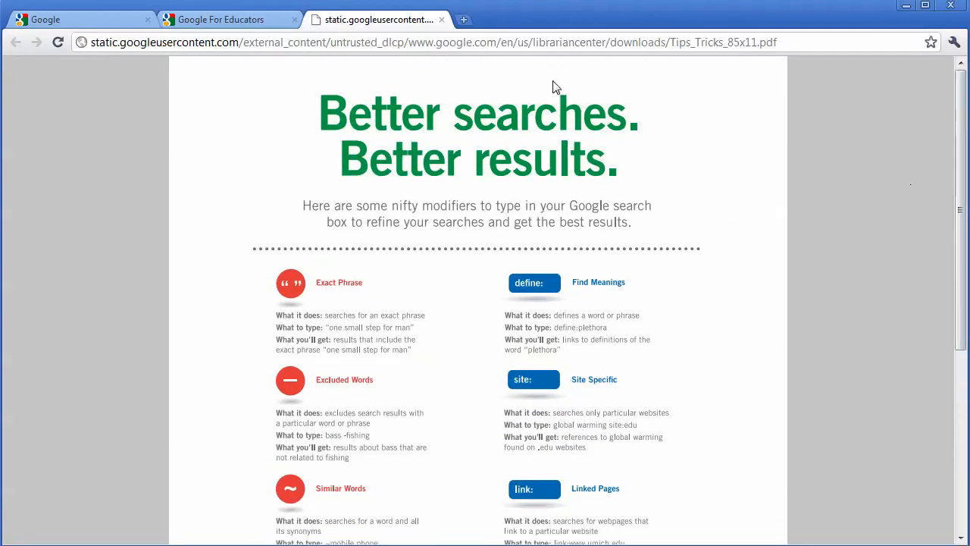
mouse_move(546, 78)
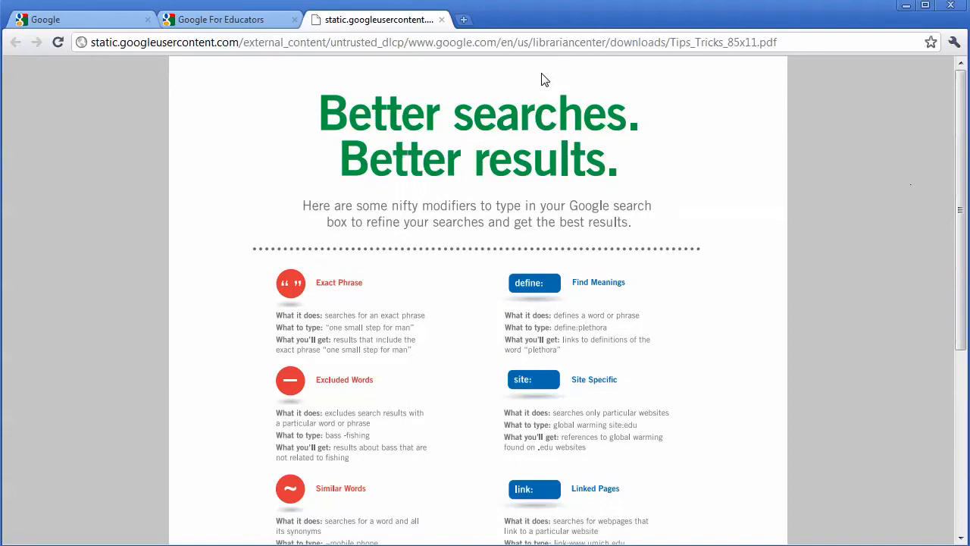